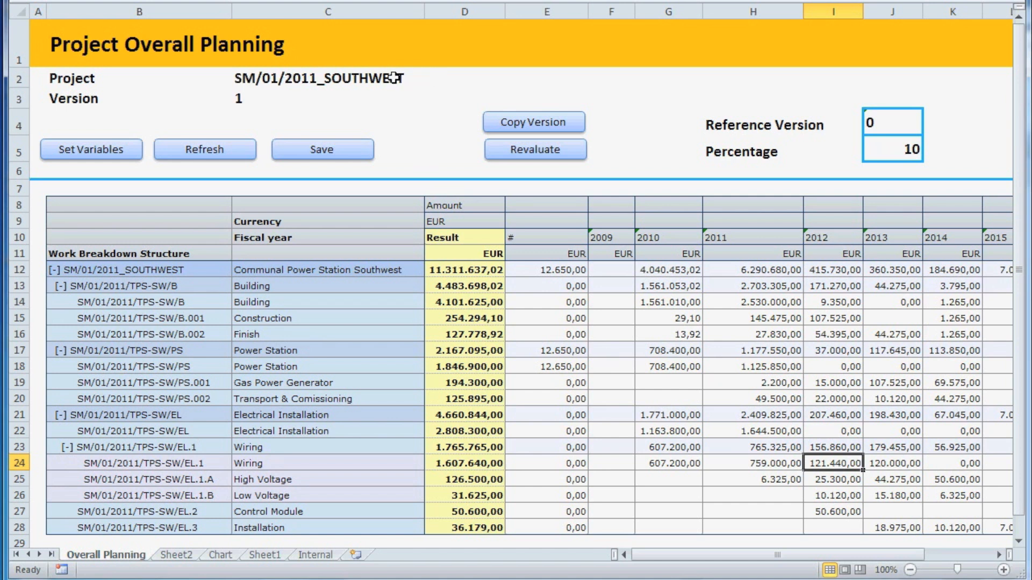
mouse_move(247, 101)
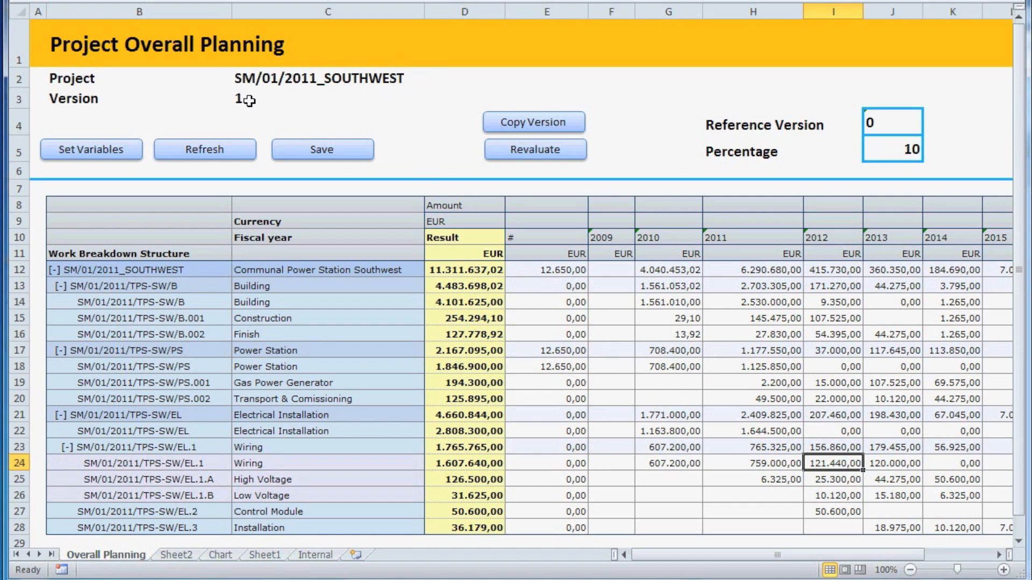
mouse_move(700, 140)
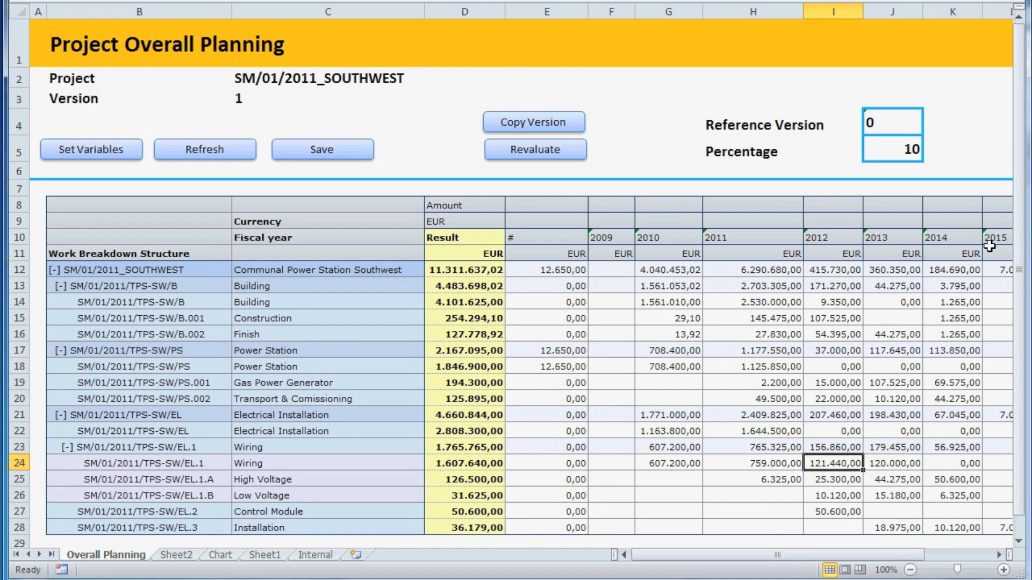
mouse_move(147, 402)
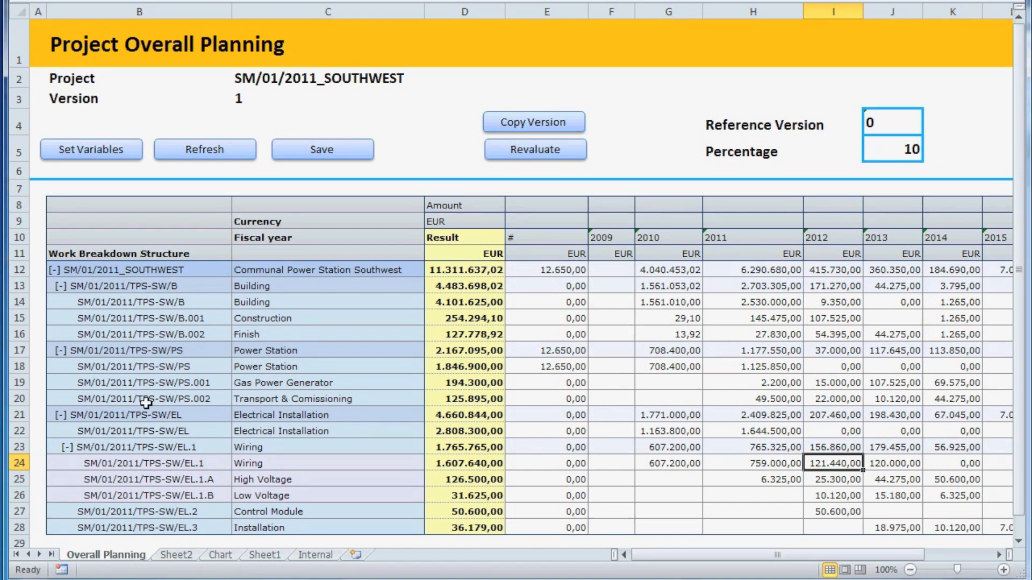
mouse_move(156, 532)
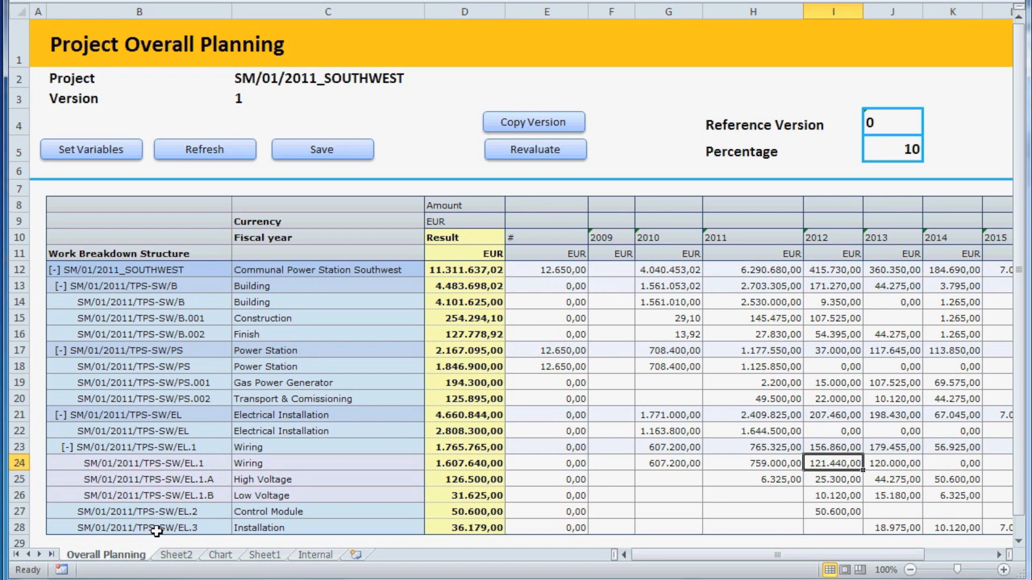
mouse_move(195, 469)
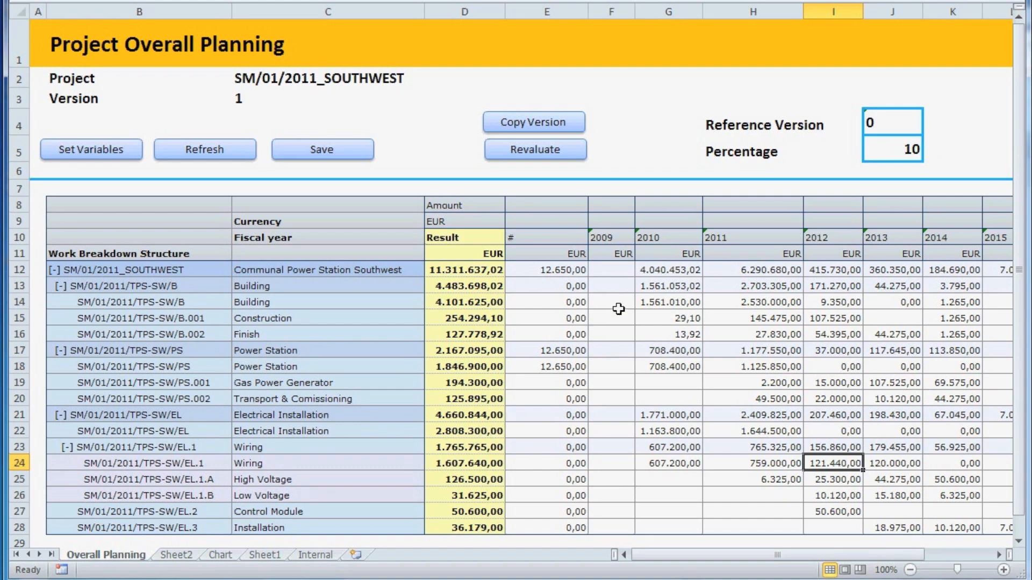
Copy reference version 0 into version 1, giving a total of 10,050,179.10 EUR.
left_click(889, 122)
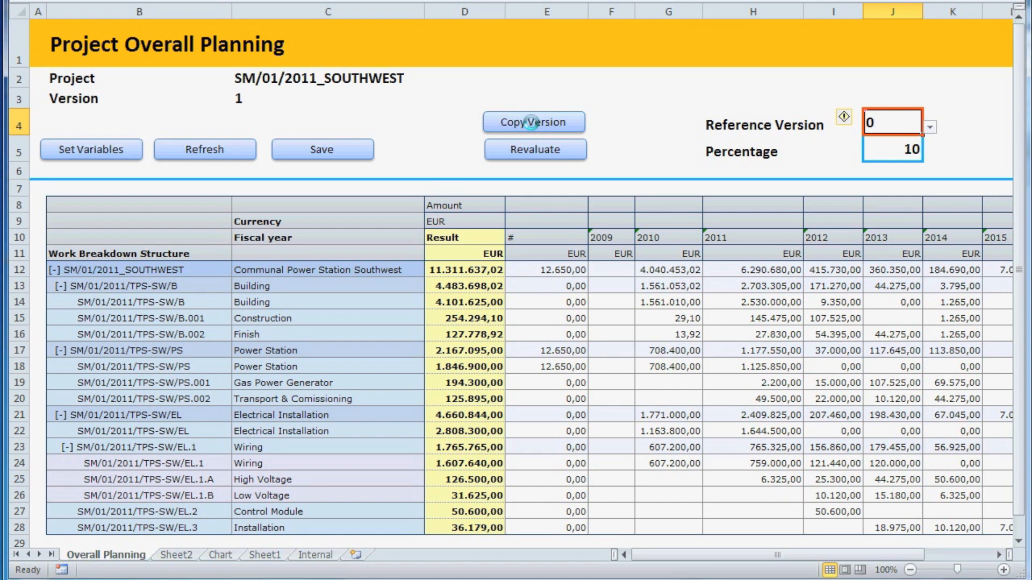
left_click(534, 121)
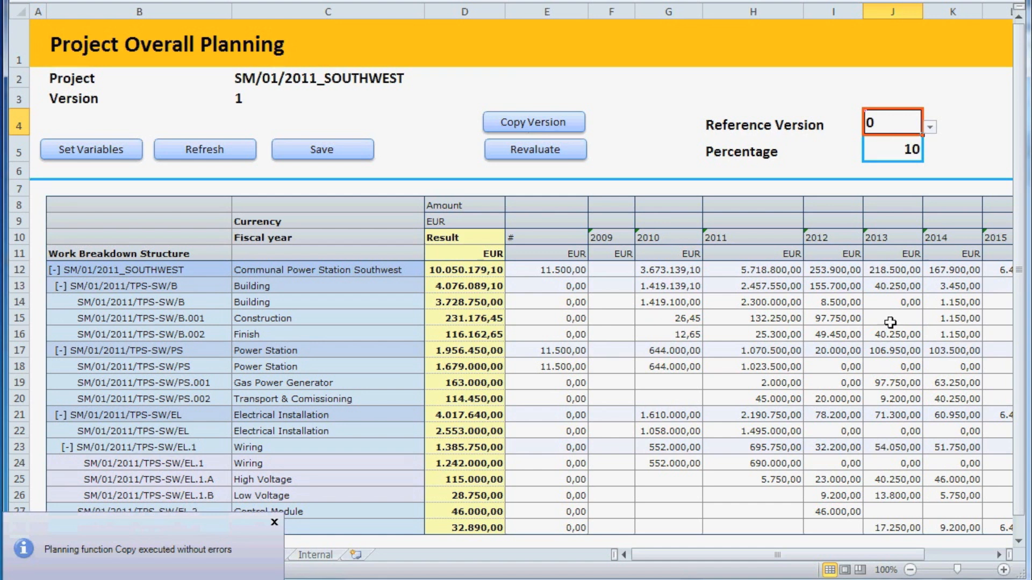
mouse_move(840, 506)
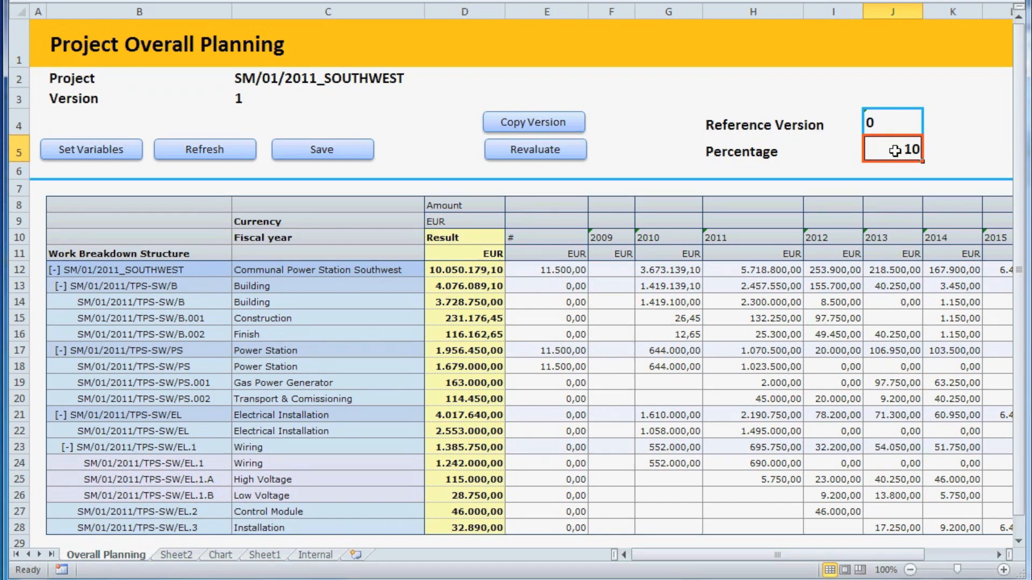
mouse_move(892, 158)
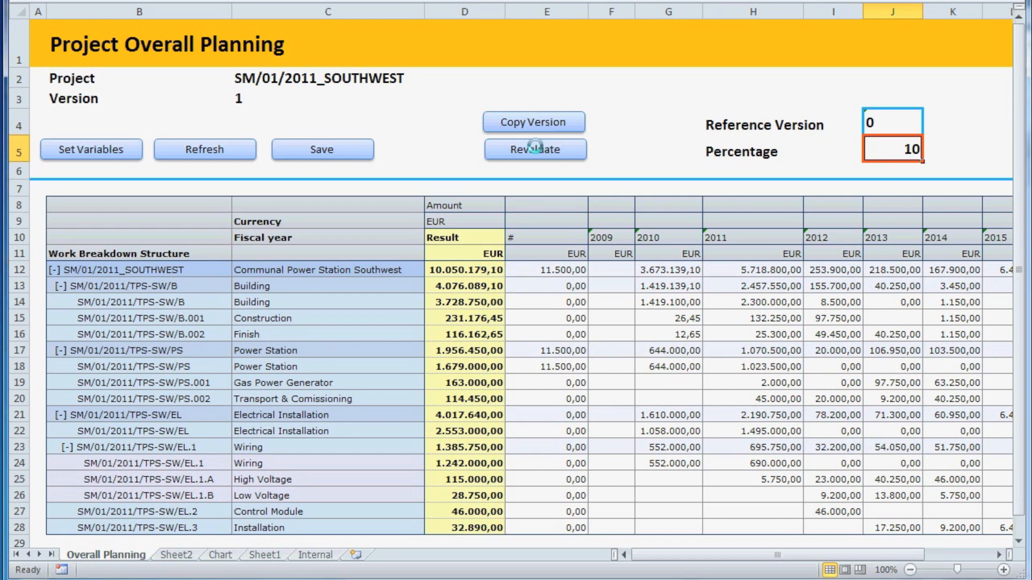
Revaluate version 1 by 10 percent to 11,055,197.02 EUR and select the Gas Power Generator 2012 amount.
left_click(535, 150)
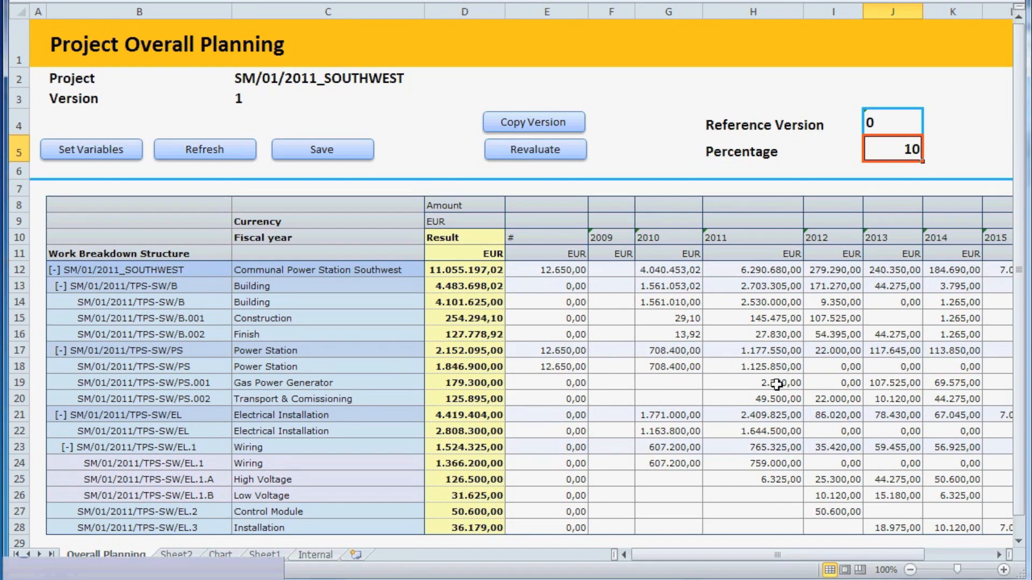
left_click(534, 150)
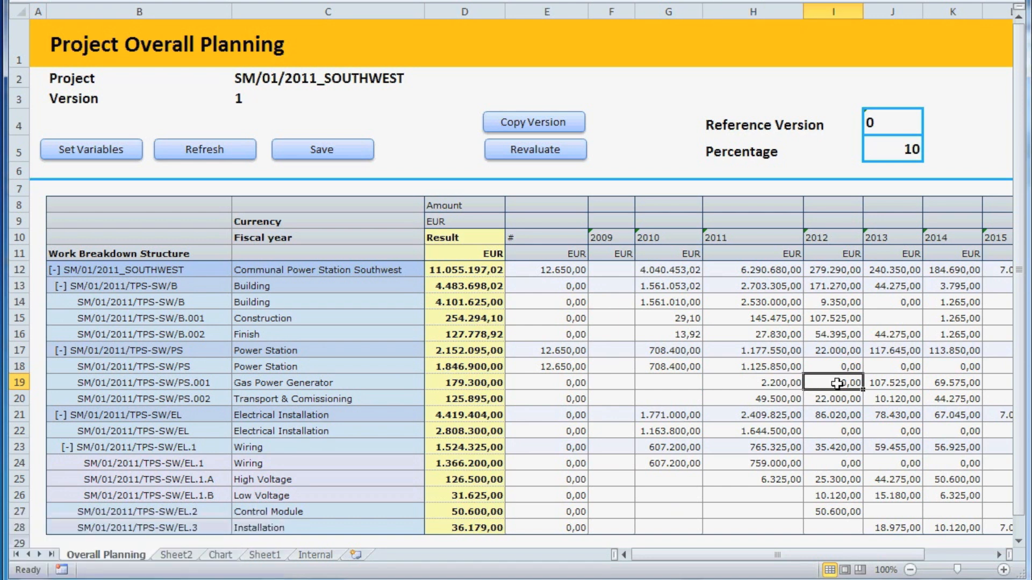
Enter 15,000 EUR for Gas Power Generator in 2012 and refresh, lifting the total to 11,070,197.02 EUR.
type("1500")
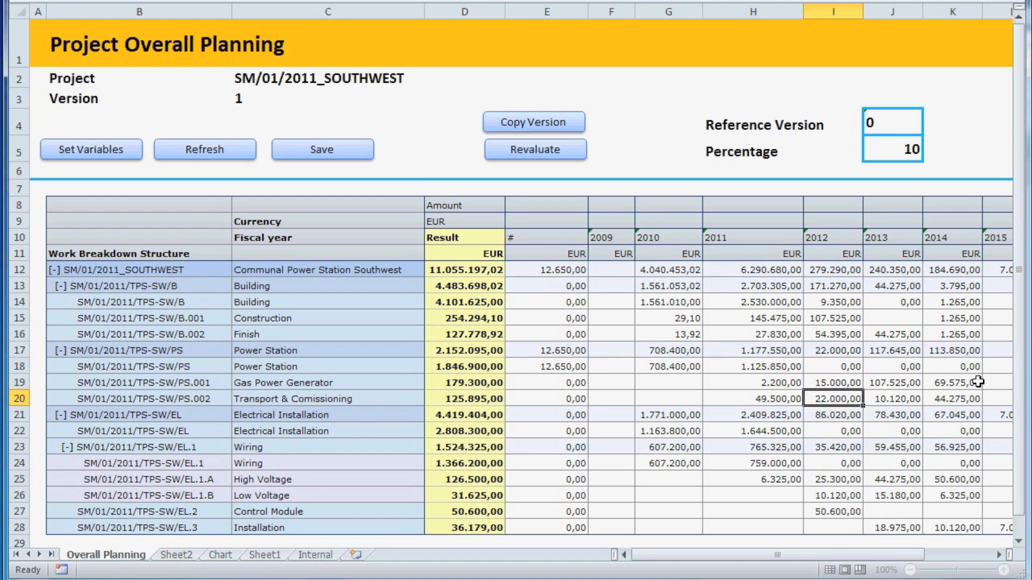
left_click(832, 383)
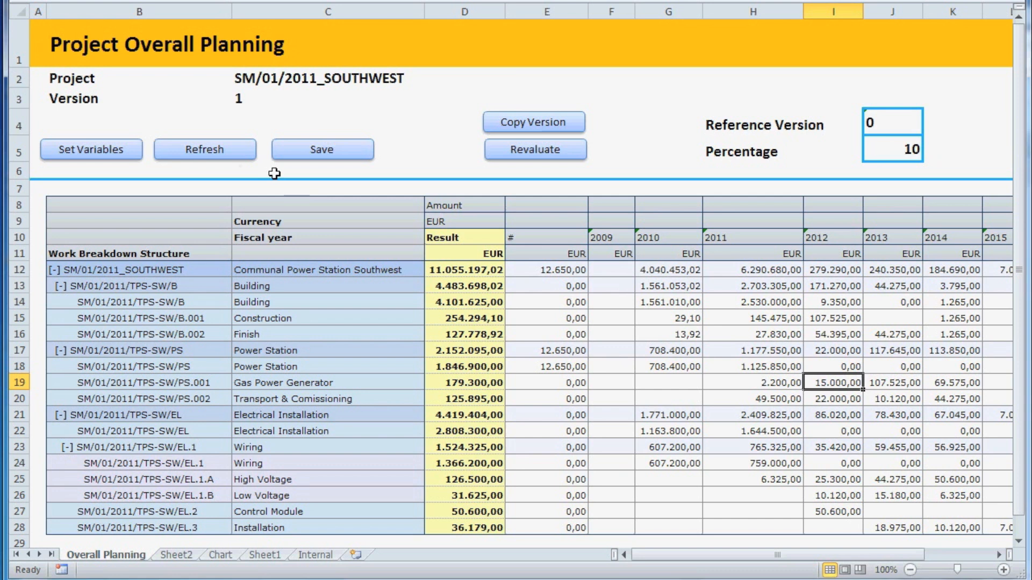
mouse_move(244, 164)
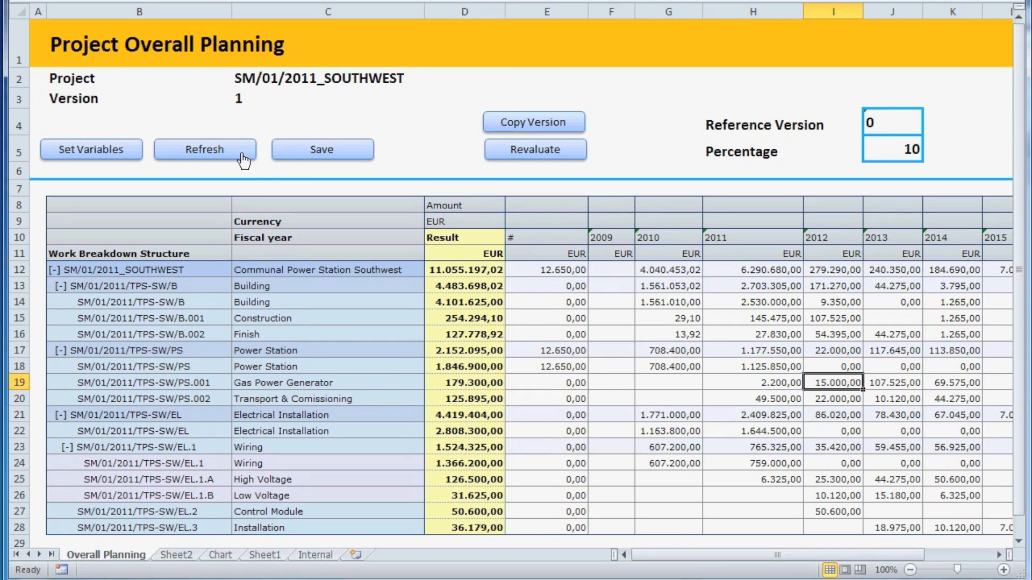
left_click(204, 149)
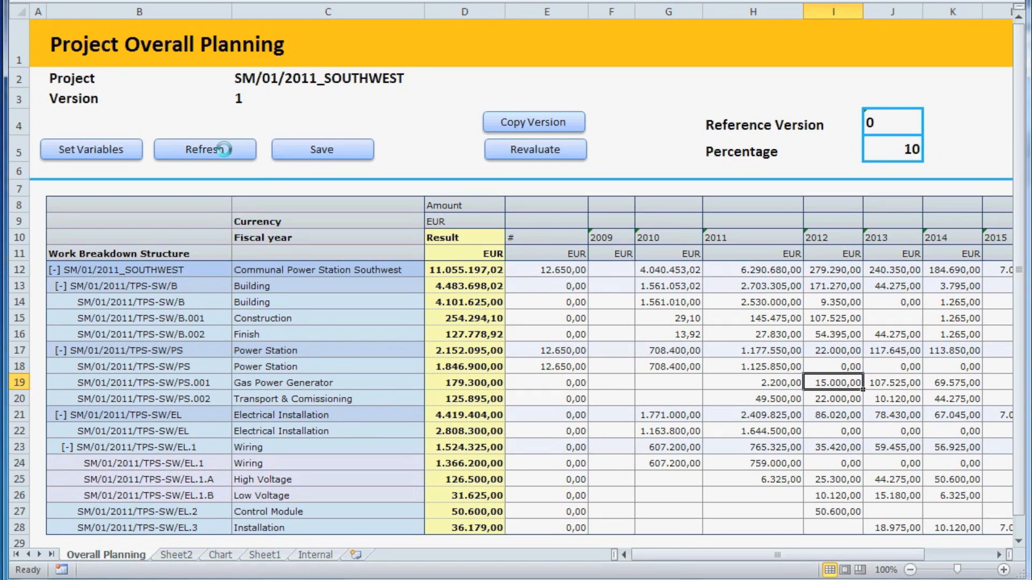
left_click(204, 149)
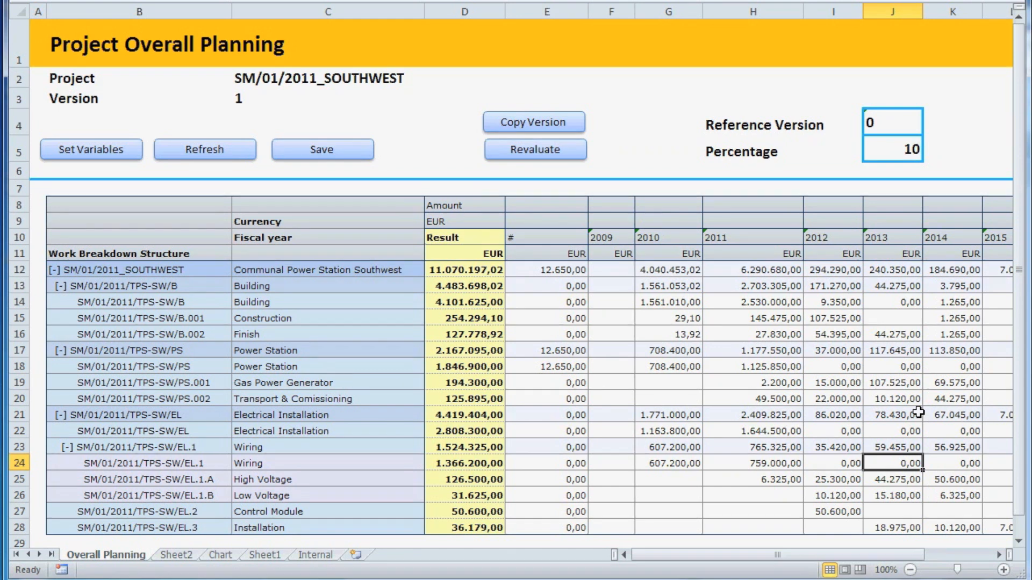
Start a formula (=5+7500) in the 2013 Wiring EL.1 cost cell.
type("=5000+2500")
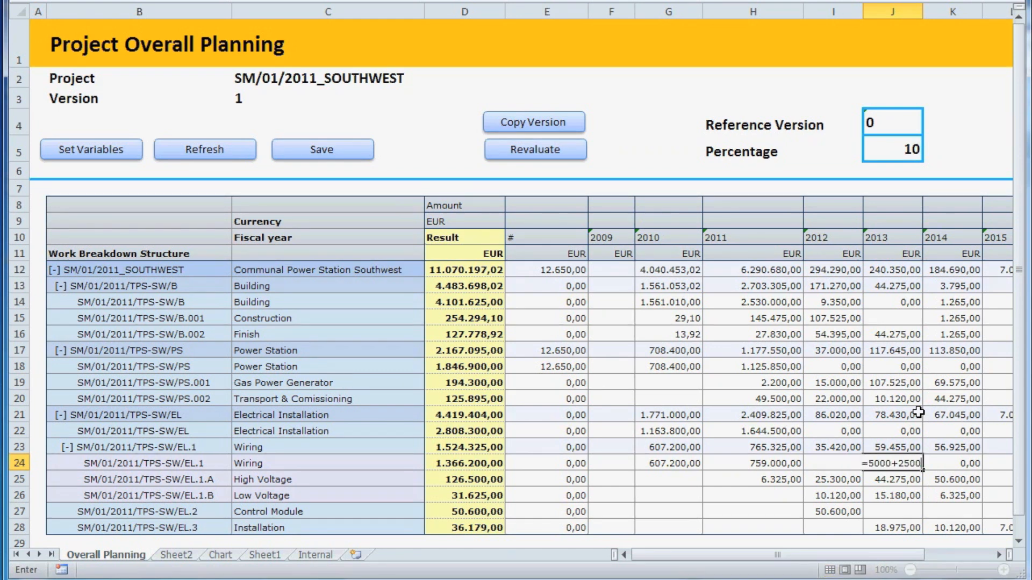
type("+7500")
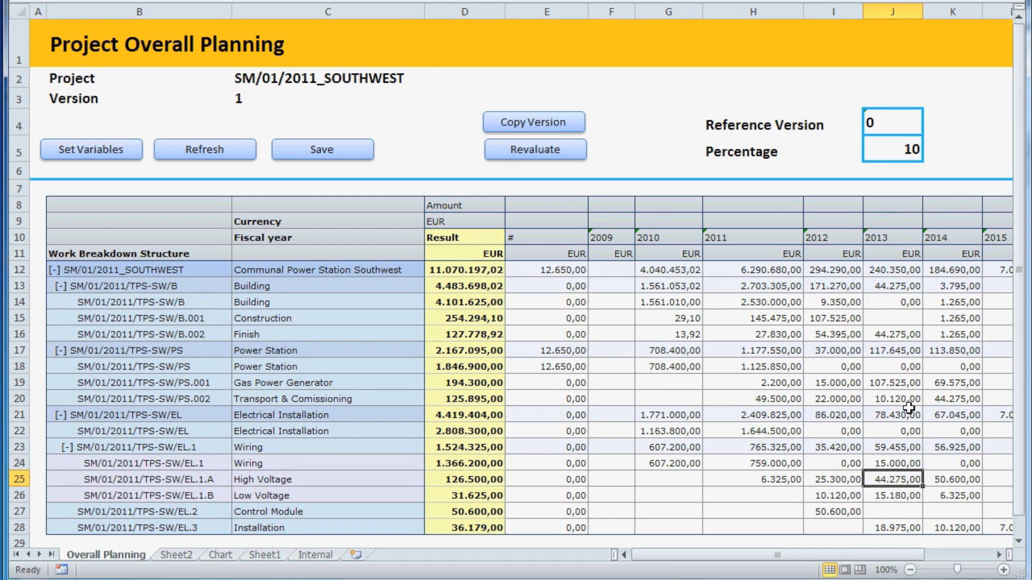
left_click(892, 462)
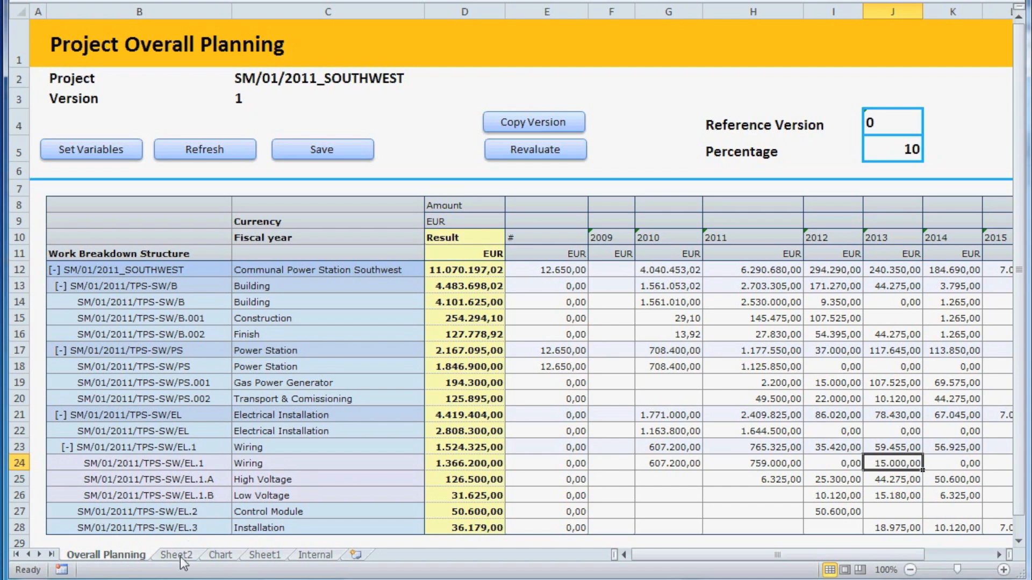
Copy the Wiring Detail total of 120,000 EUR from Sheet2 into Wiring EL.1's 2013 cell.
left_click(175, 555)
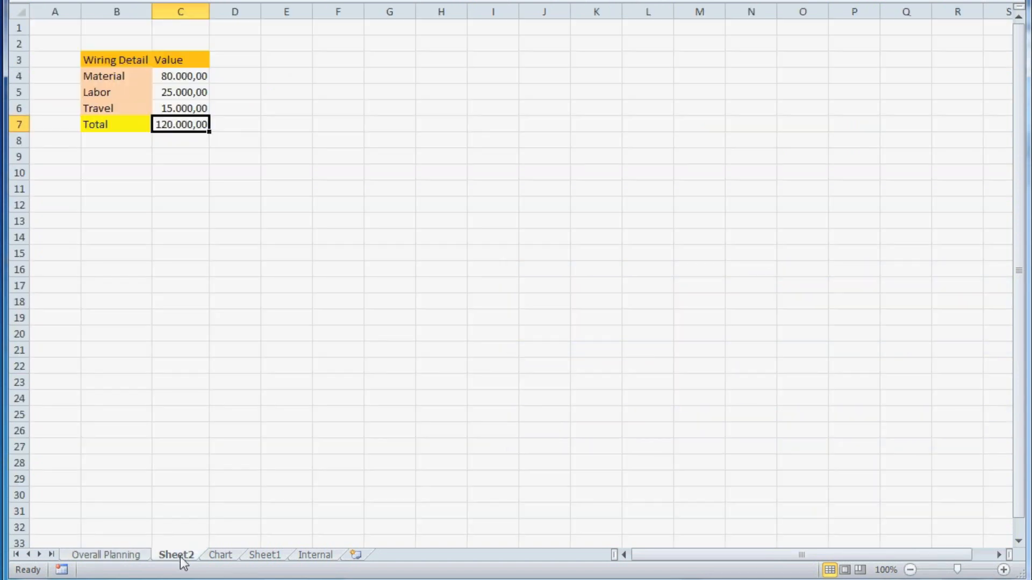
right_click(180, 124)
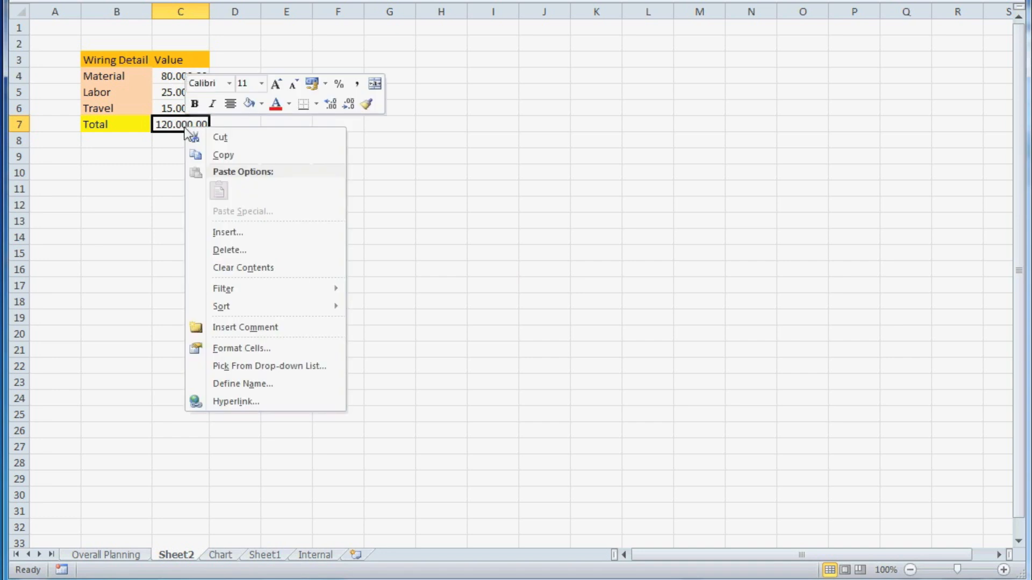
left_click(223, 155)
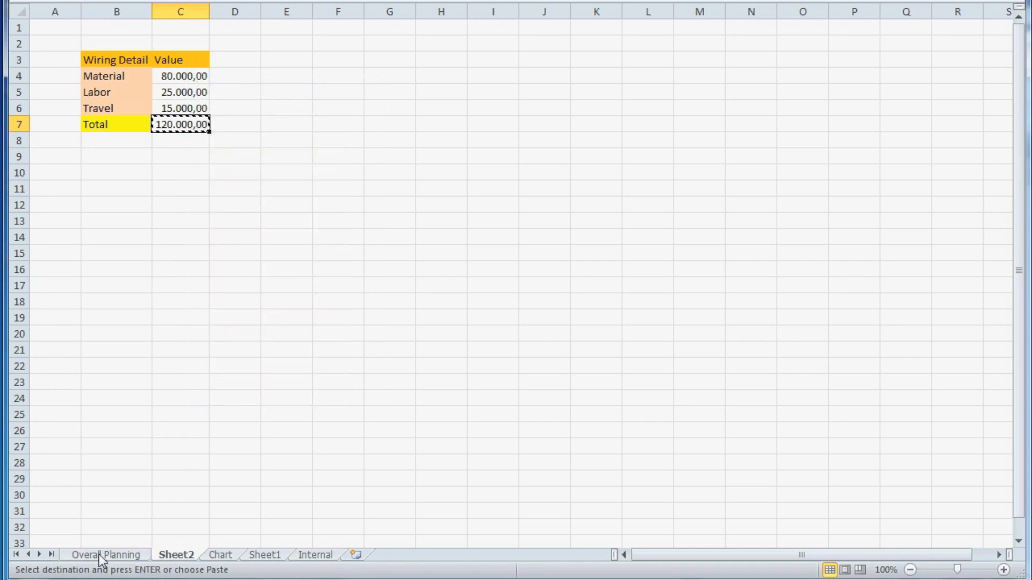
left_click(105, 555)
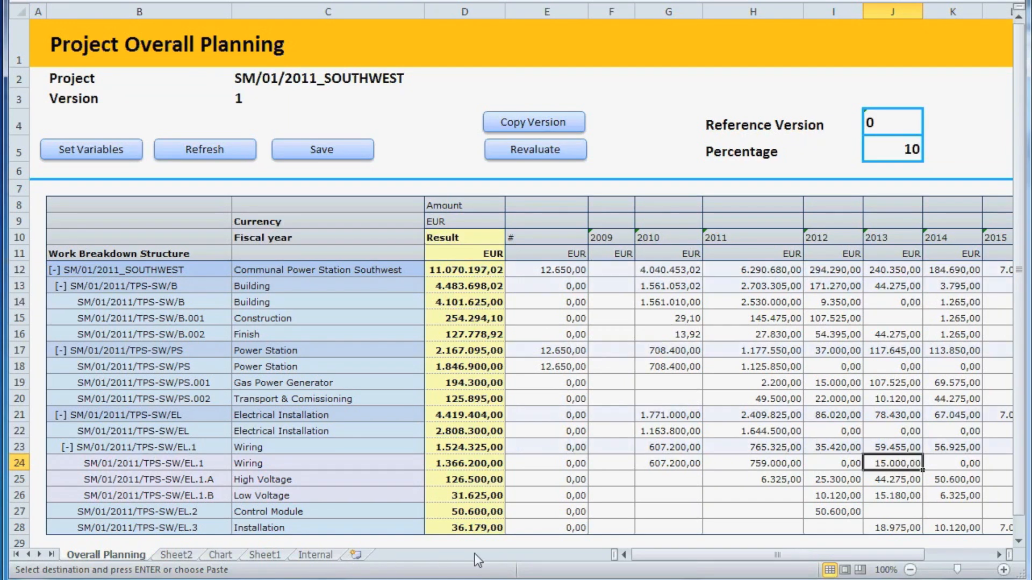
right_click(892, 462)
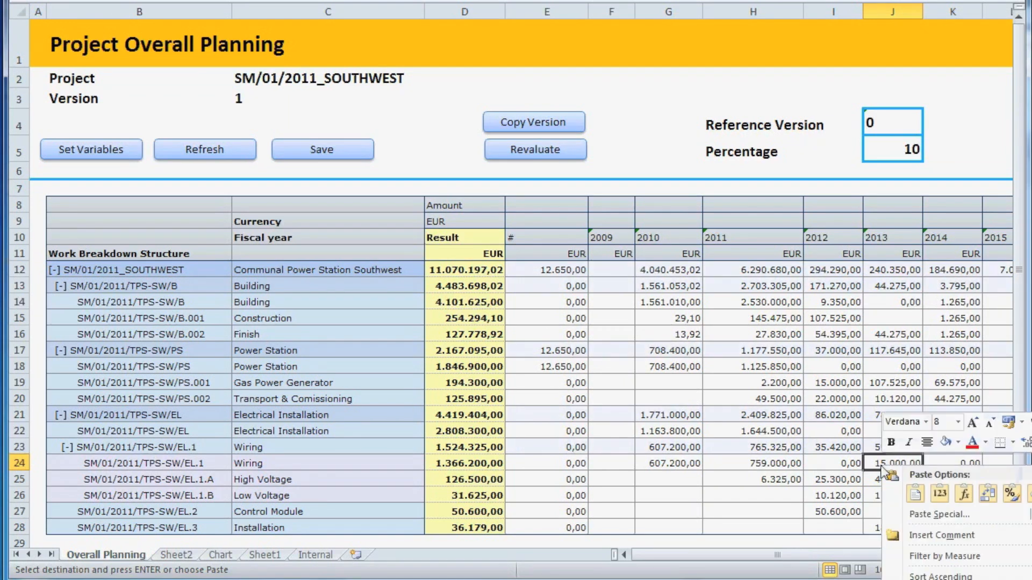
left_click(937, 515)
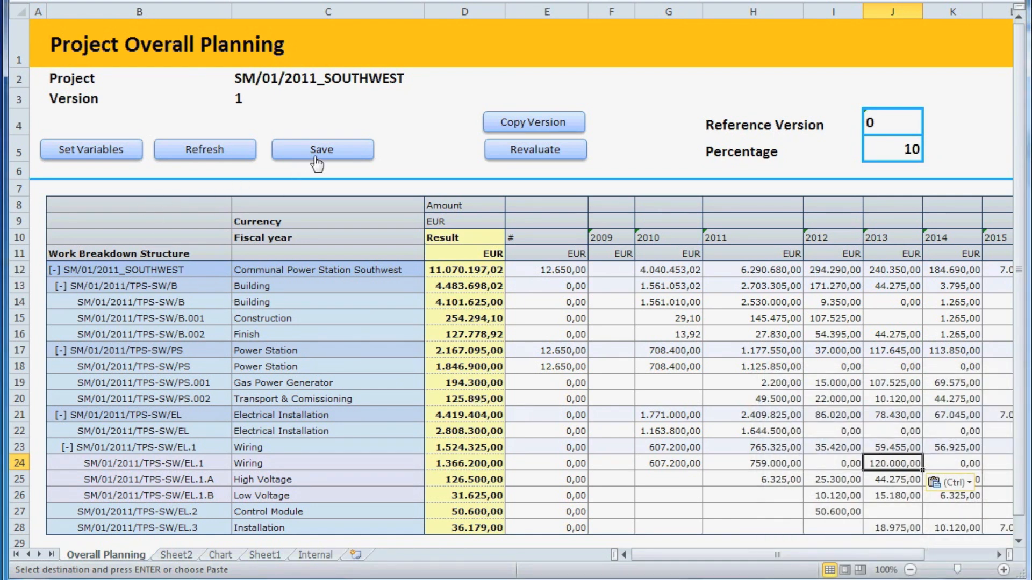
Save the plan data, recalculating the grand total to 11,190,197.02 EUR.
left_click(322, 149)
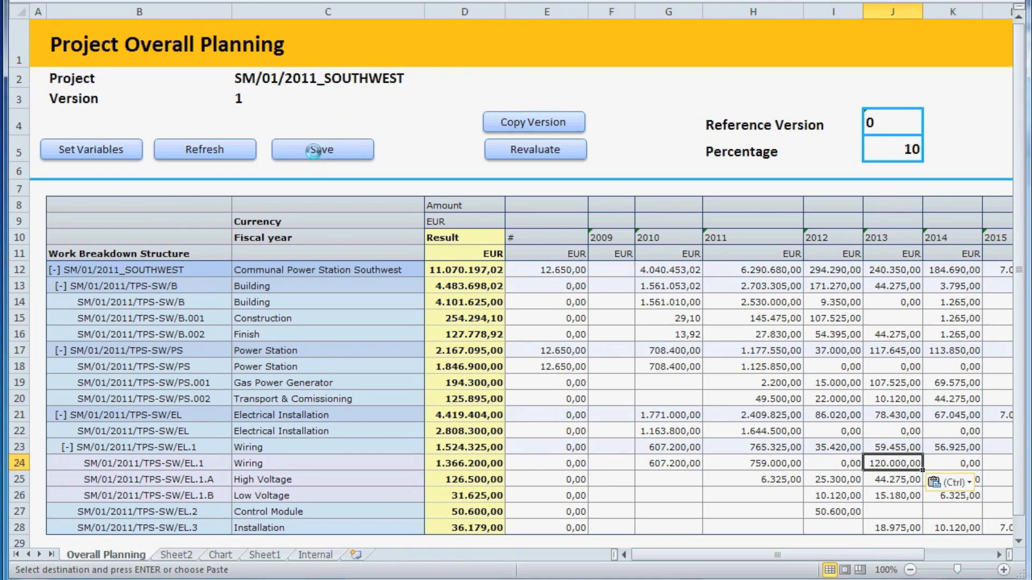
left_click(321, 149)
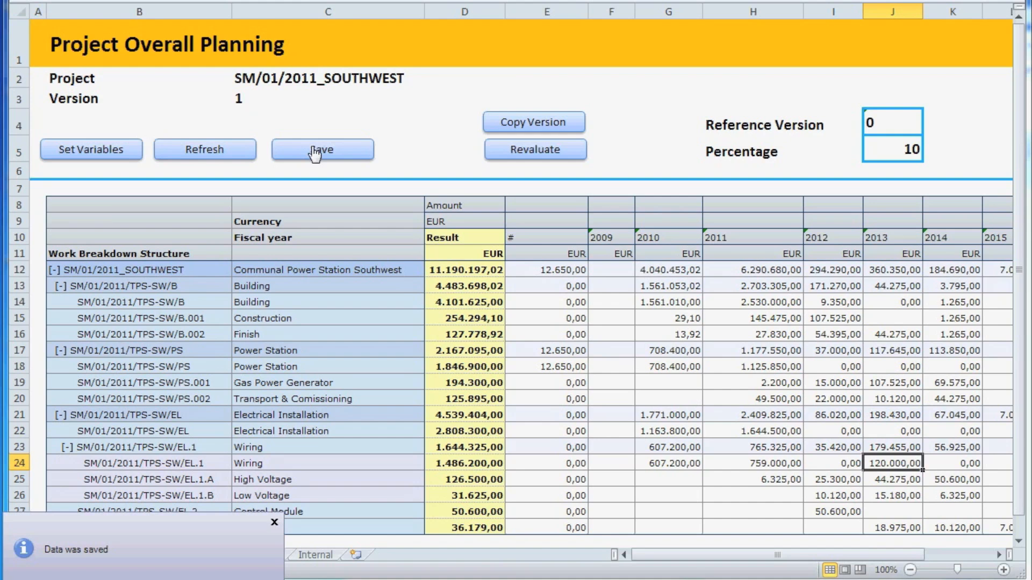
left_click(274, 522)
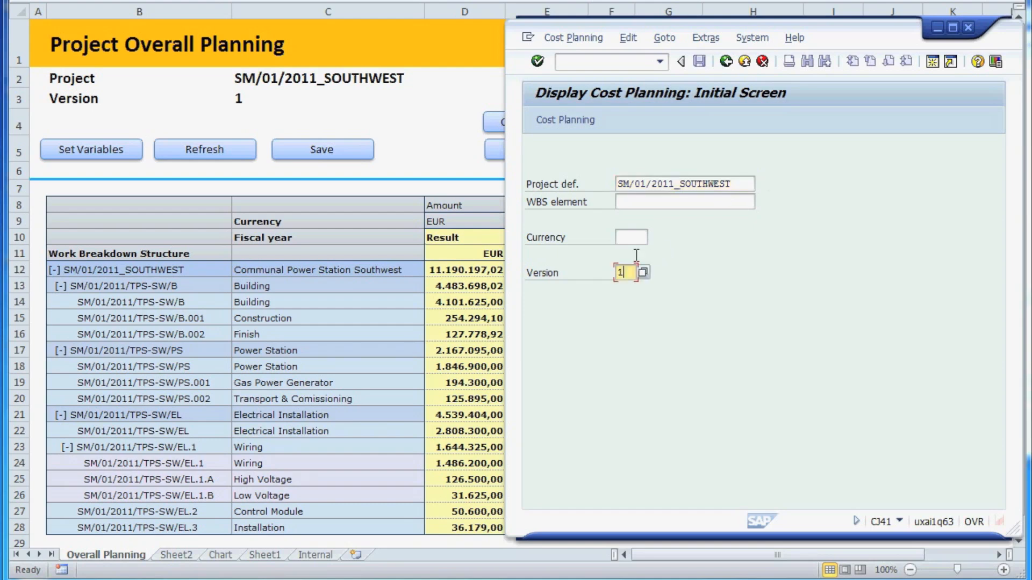
left_click(572, 36)
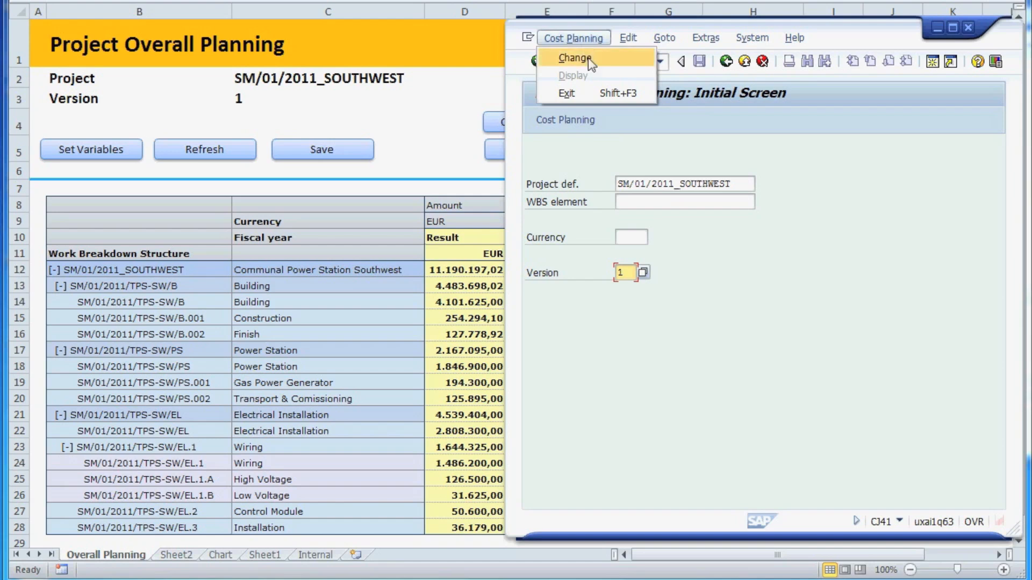
left_click(574, 57)
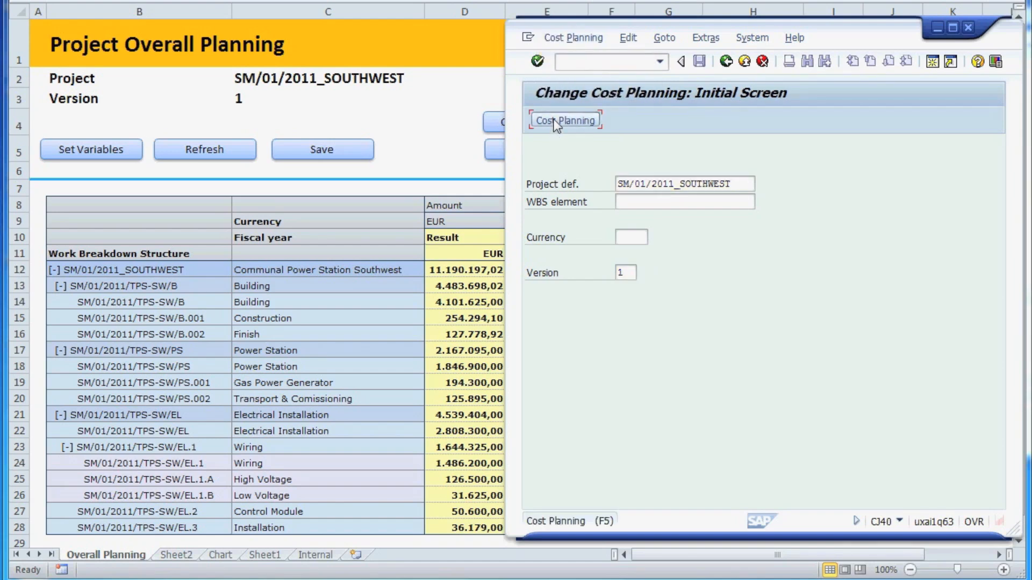
left_click(565, 119)
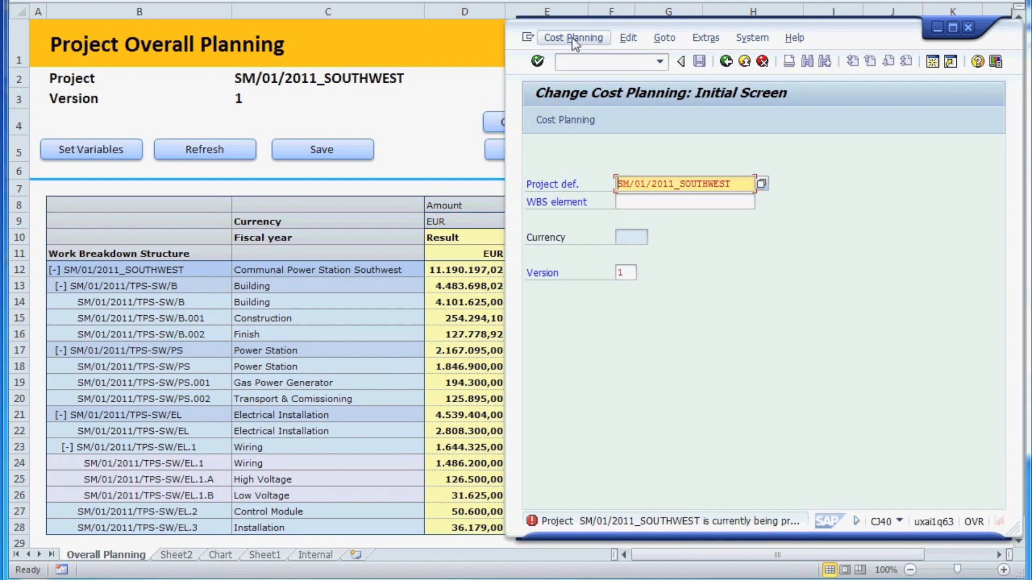
left_click(573, 38)
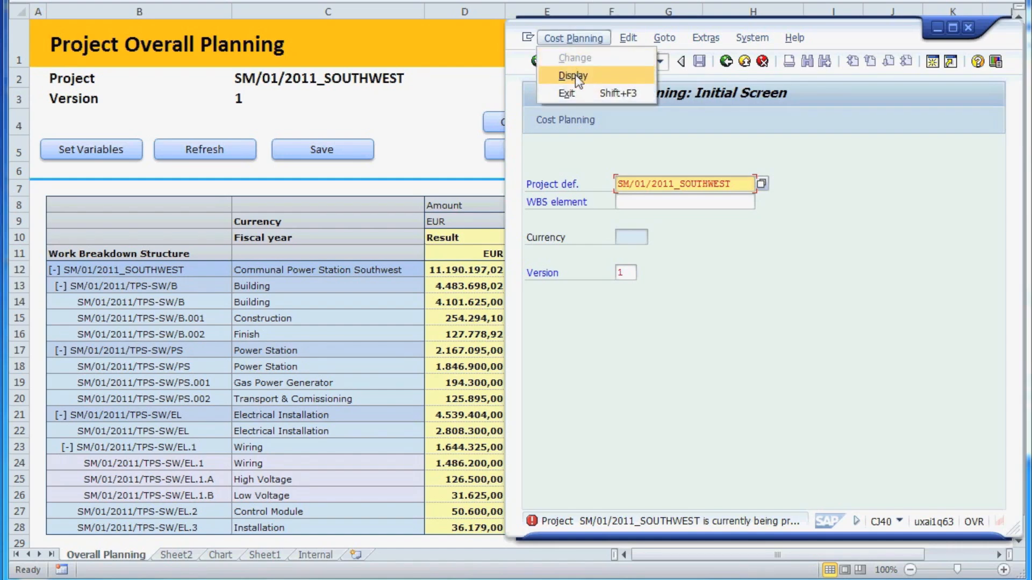
left_click(571, 75)
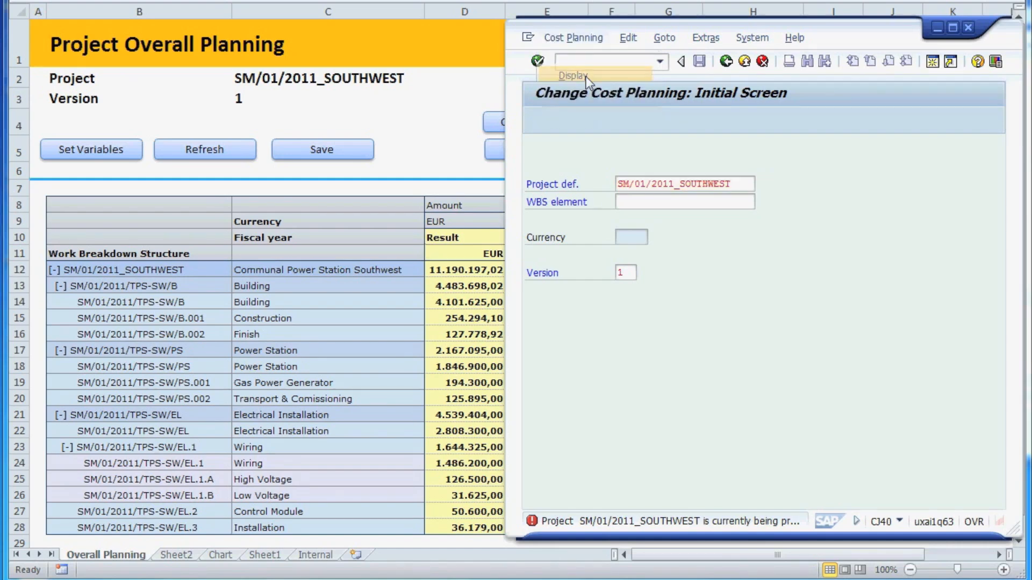
left_click(573, 75)
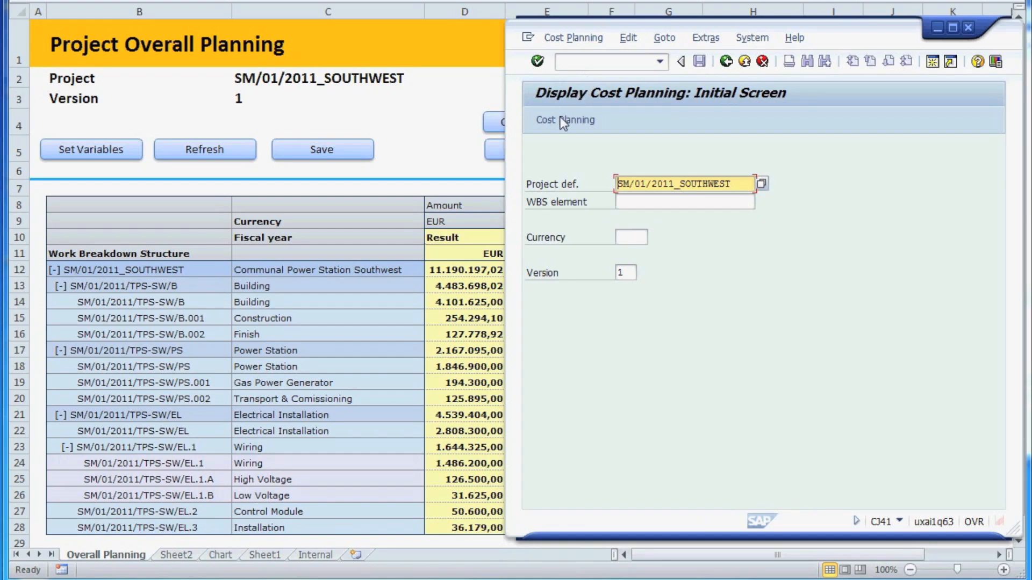